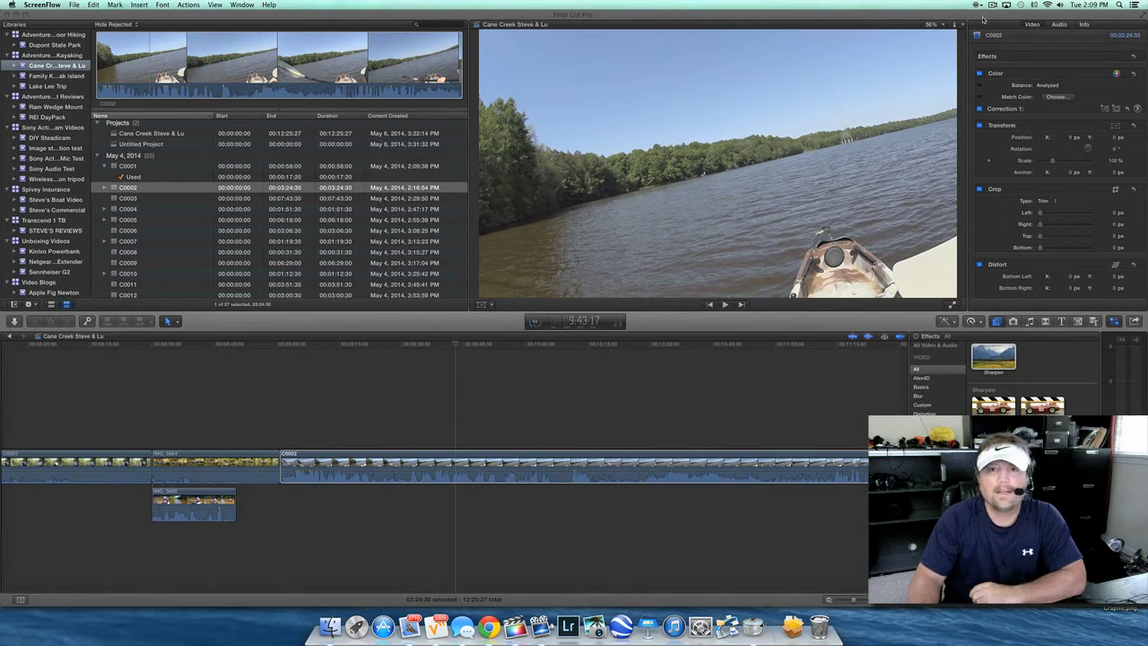
mouse_move(929, 18)
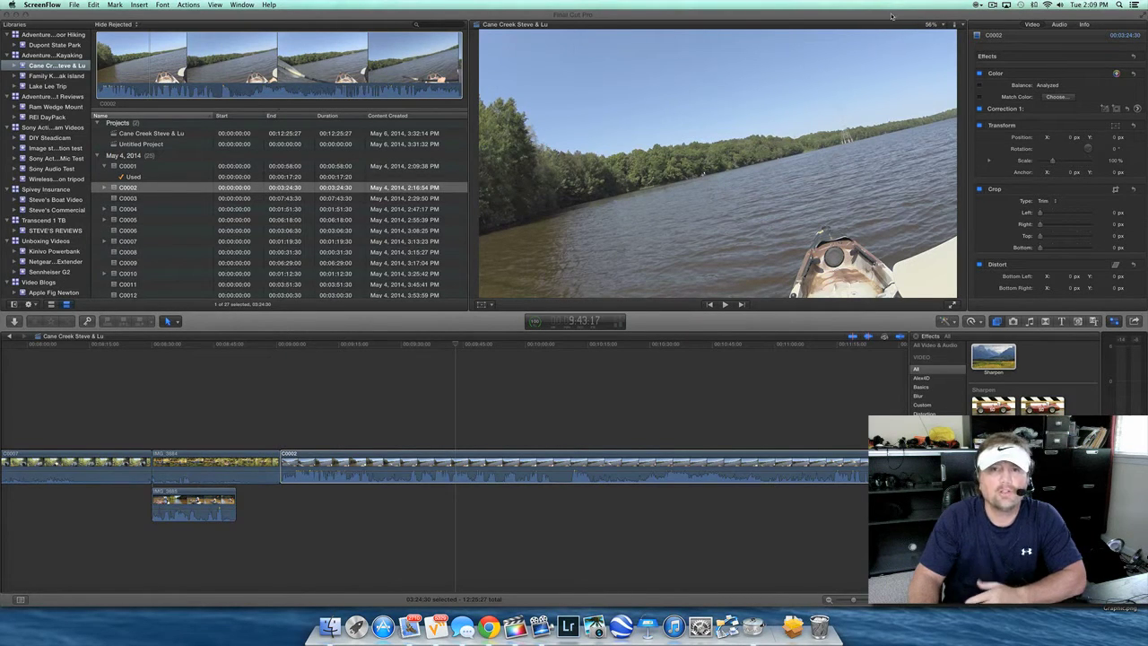
mouse_move(884, 18)
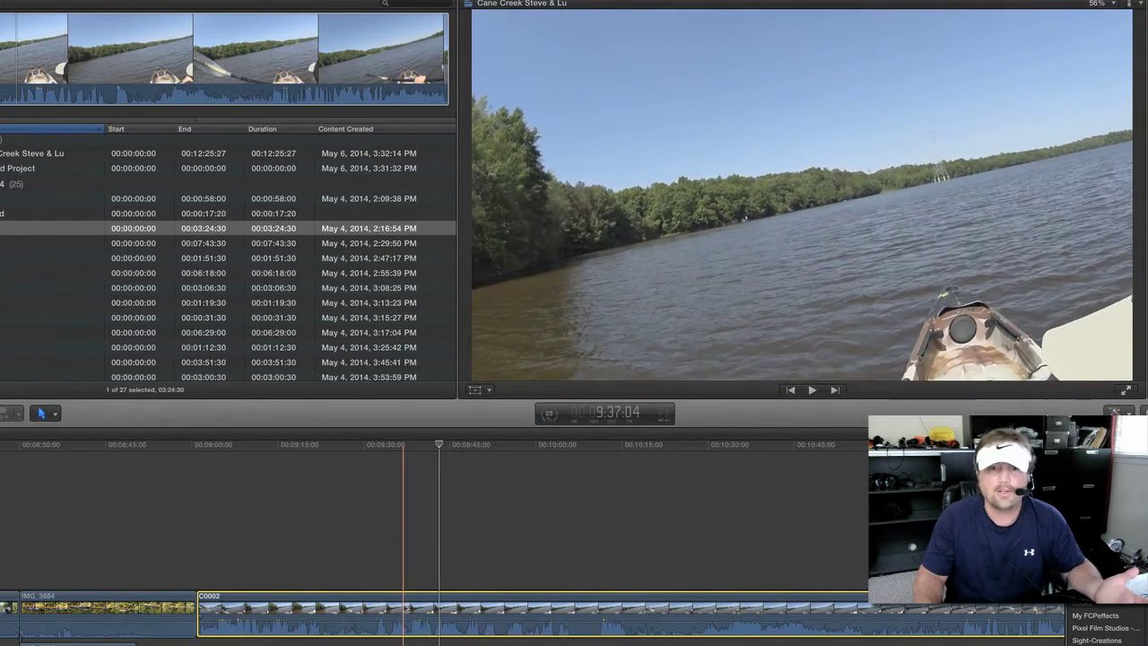
- Park the playhead inside kayak clip C0002 and enable the on-screen Transform controls
left_click(811, 389)
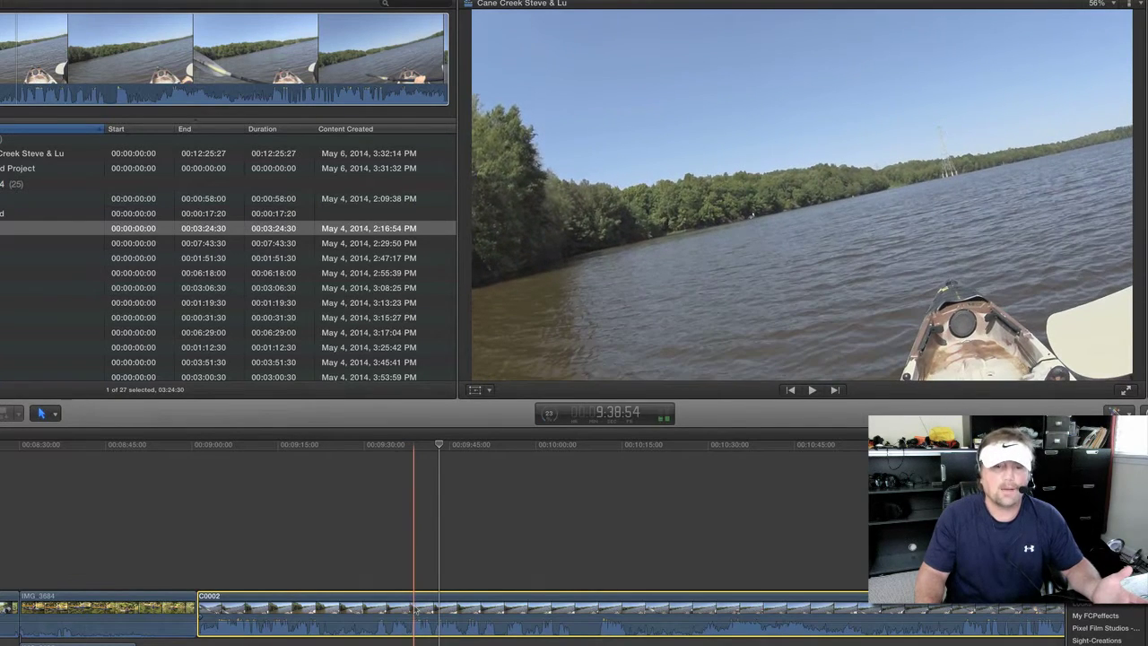
left_click(811, 390)
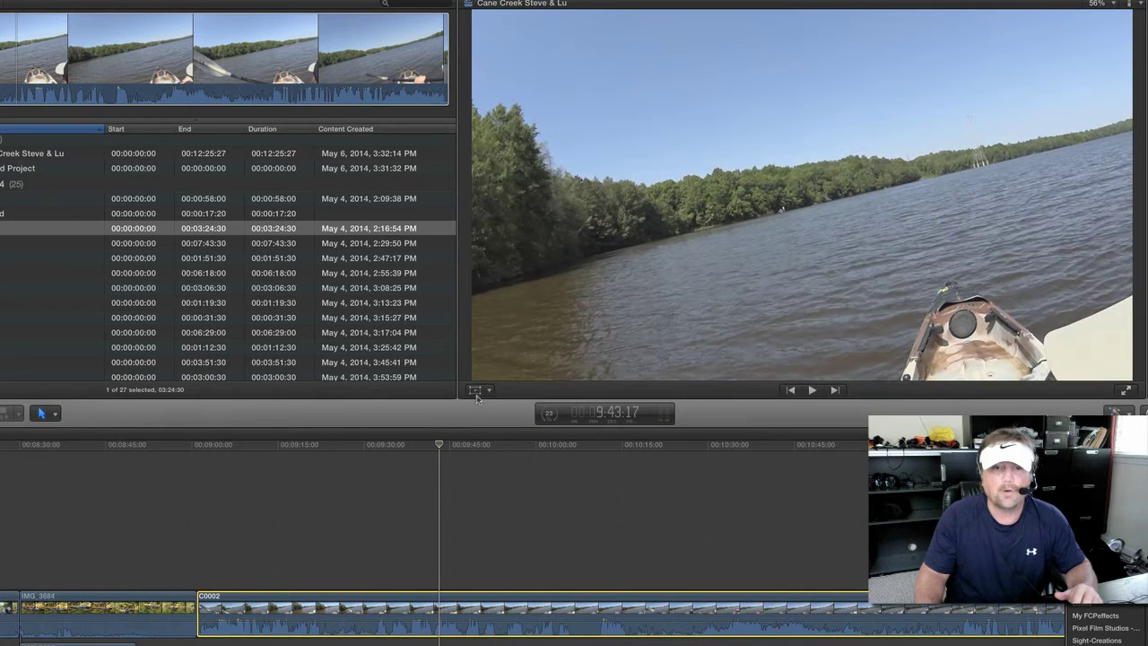
mouse_move(476, 391)
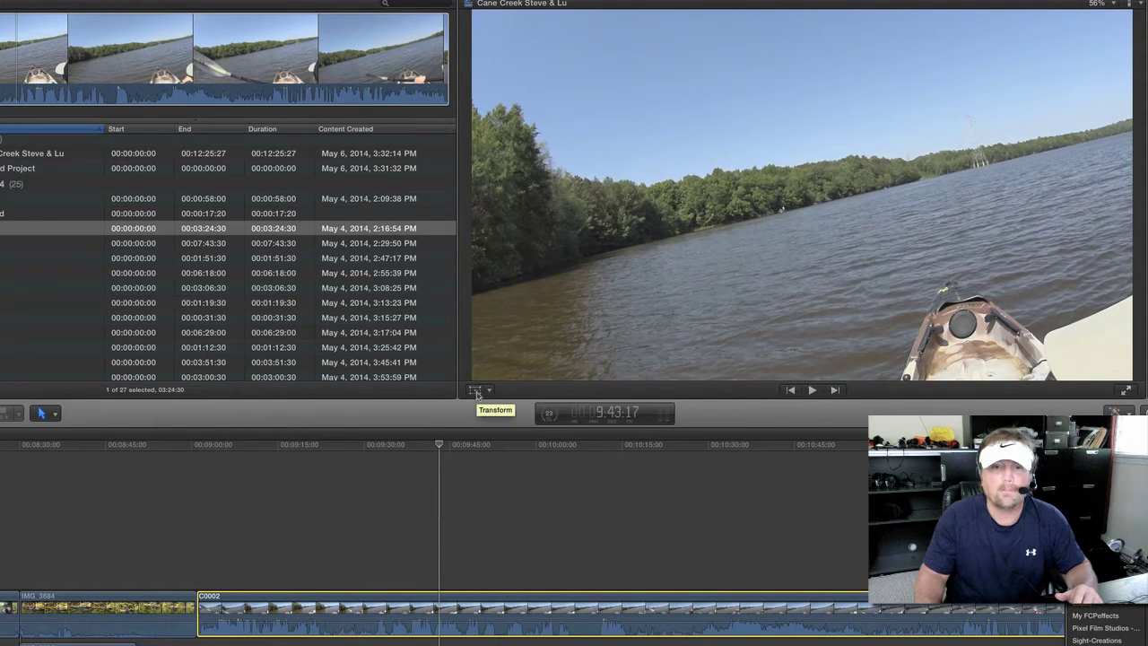
left_click(475, 392)
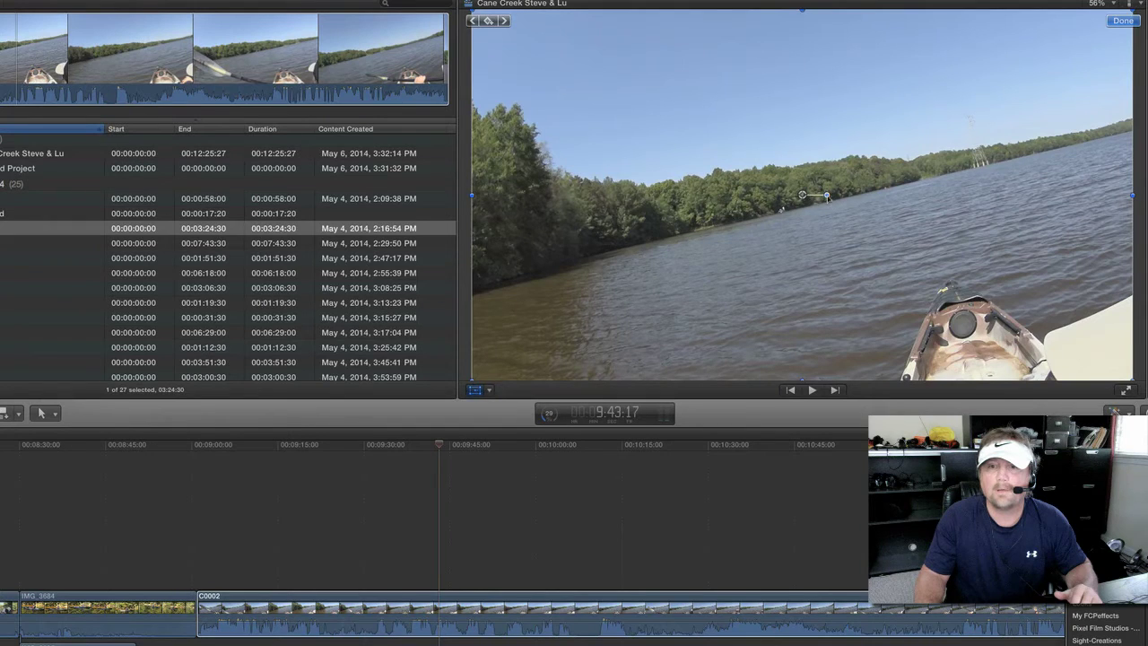
- Rotate the clip with the viewer handle until the horizon sits level, black wedges showing at the corners
left_click_drag(825, 196, 829, 197)
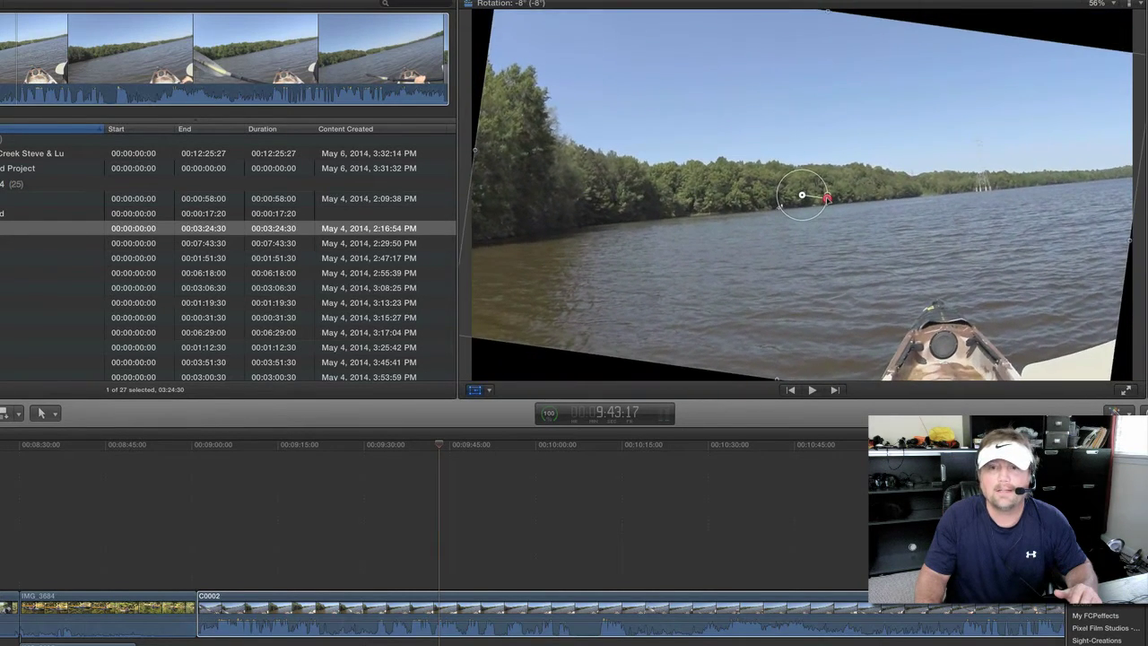
left_click_drag(826, 200, 829, 190)
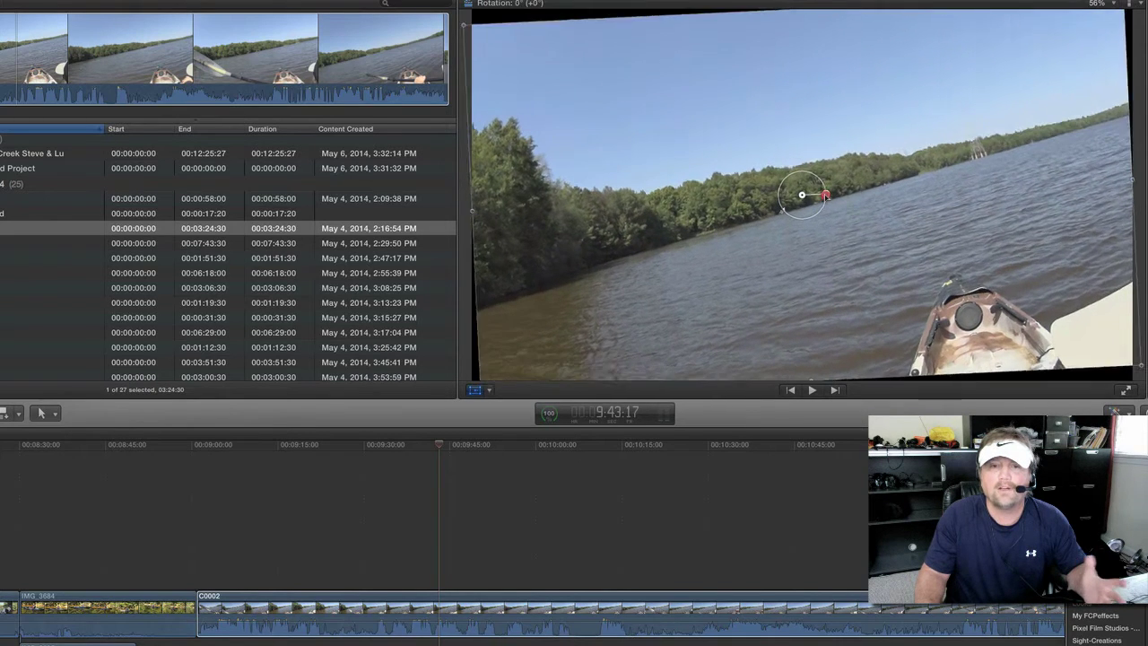
left_click_drag(824, 196, 823, 195)
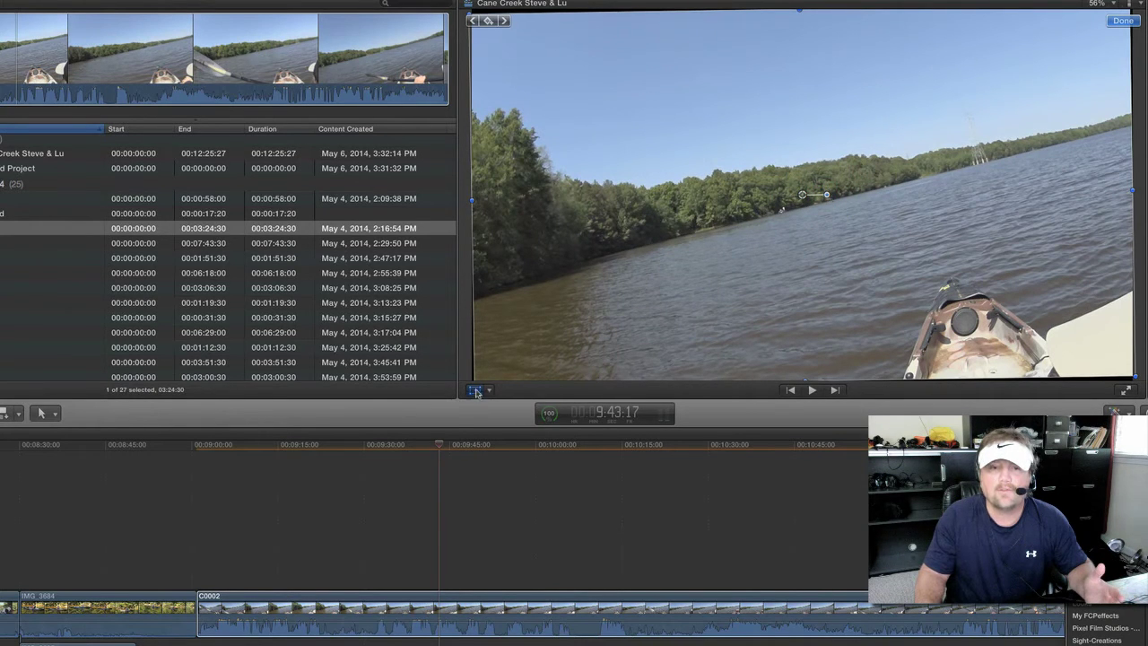
left_click_drag(825, 194, 829, 197)
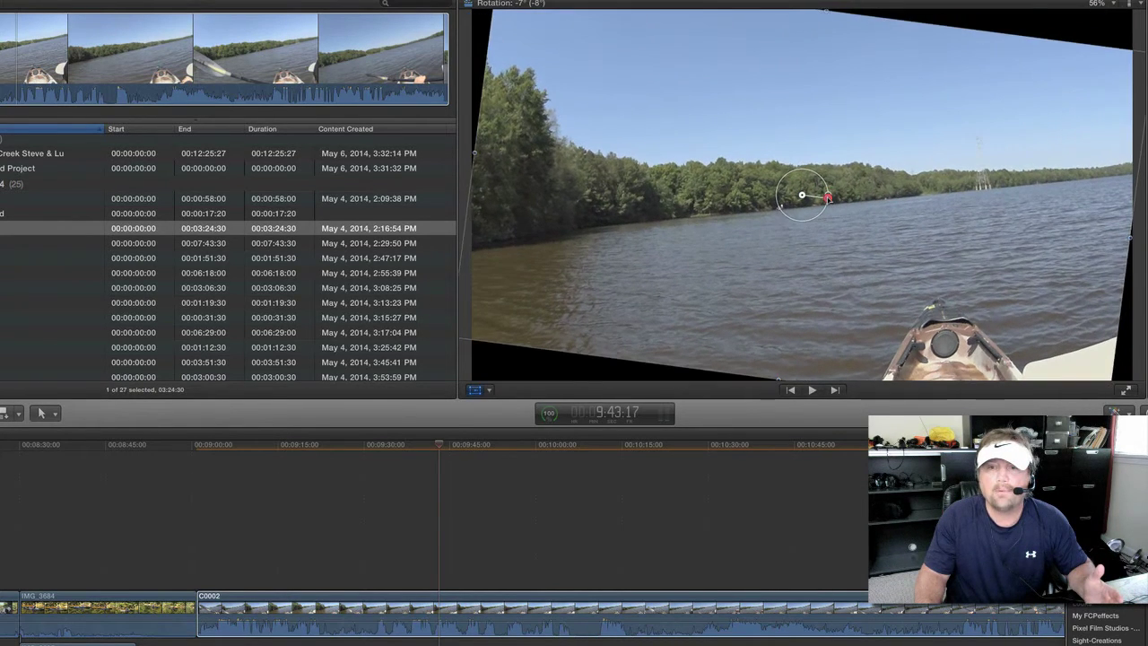
left_click_drag(829, 198, 829, 201)
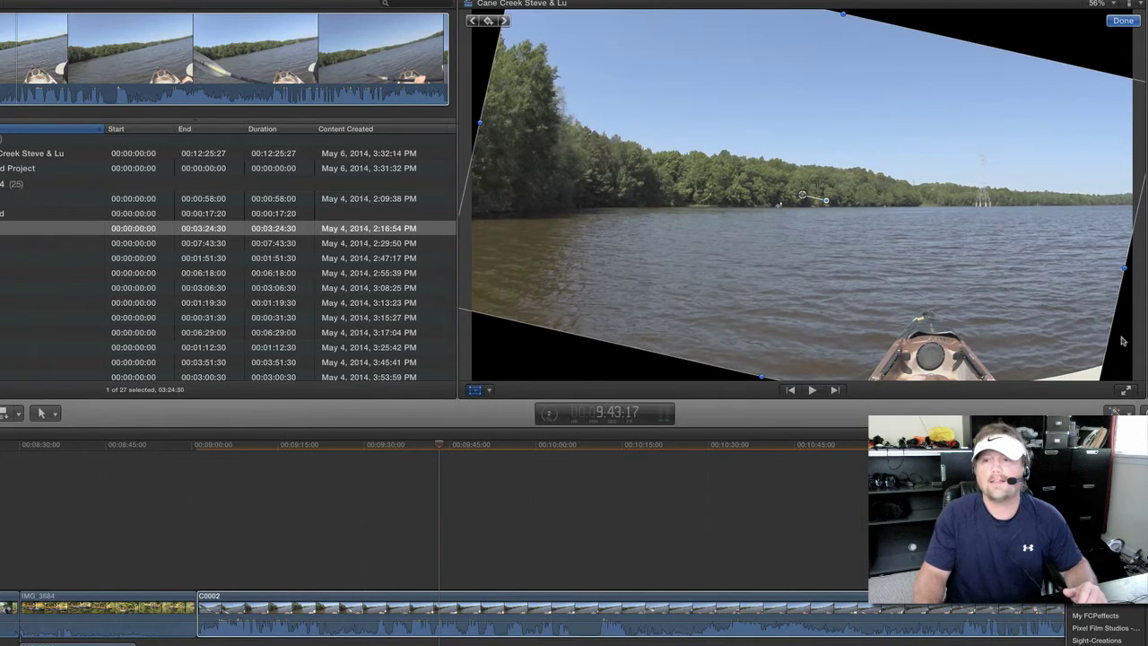
mouse_move(523, 47)
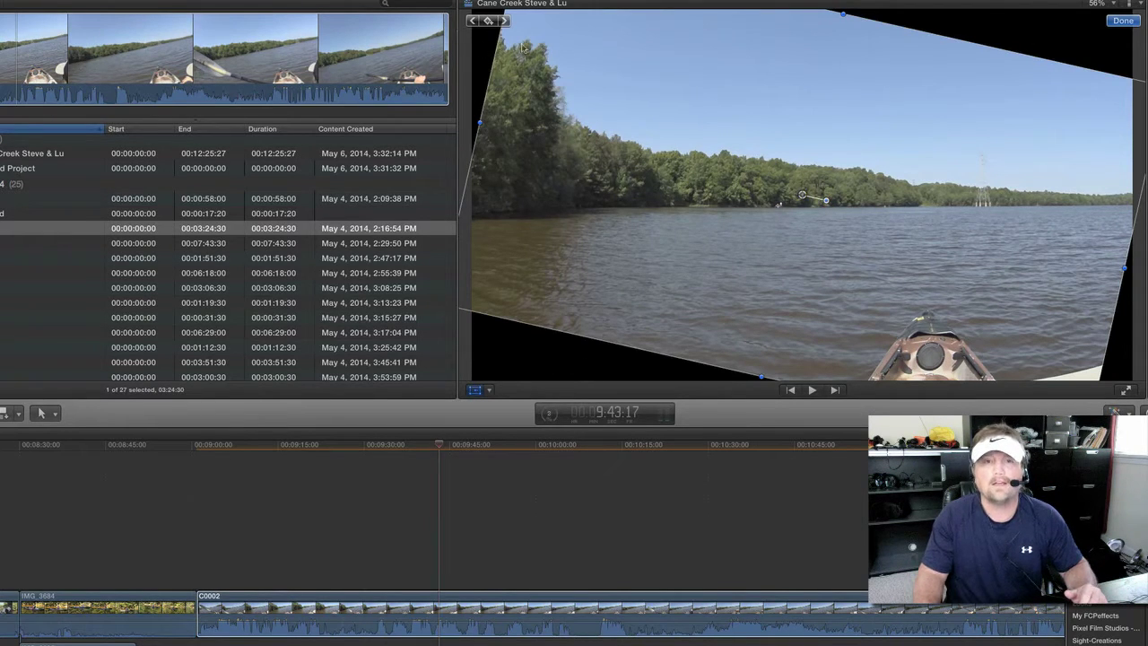
mouse_move(1048, 40)
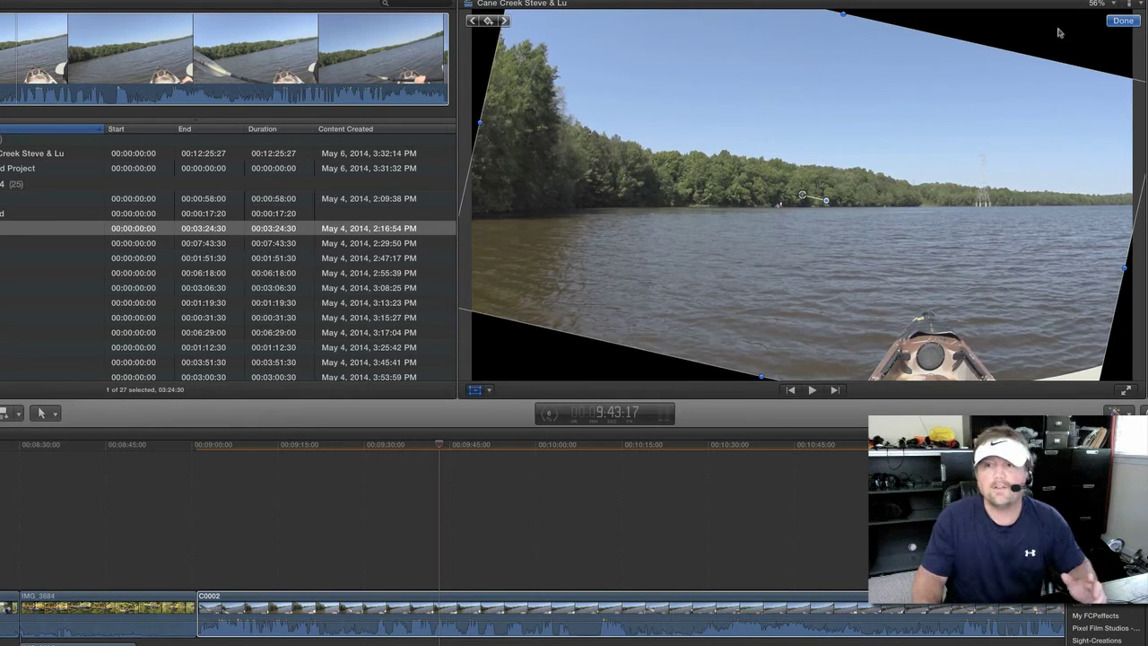
mouse_move(916, 111)
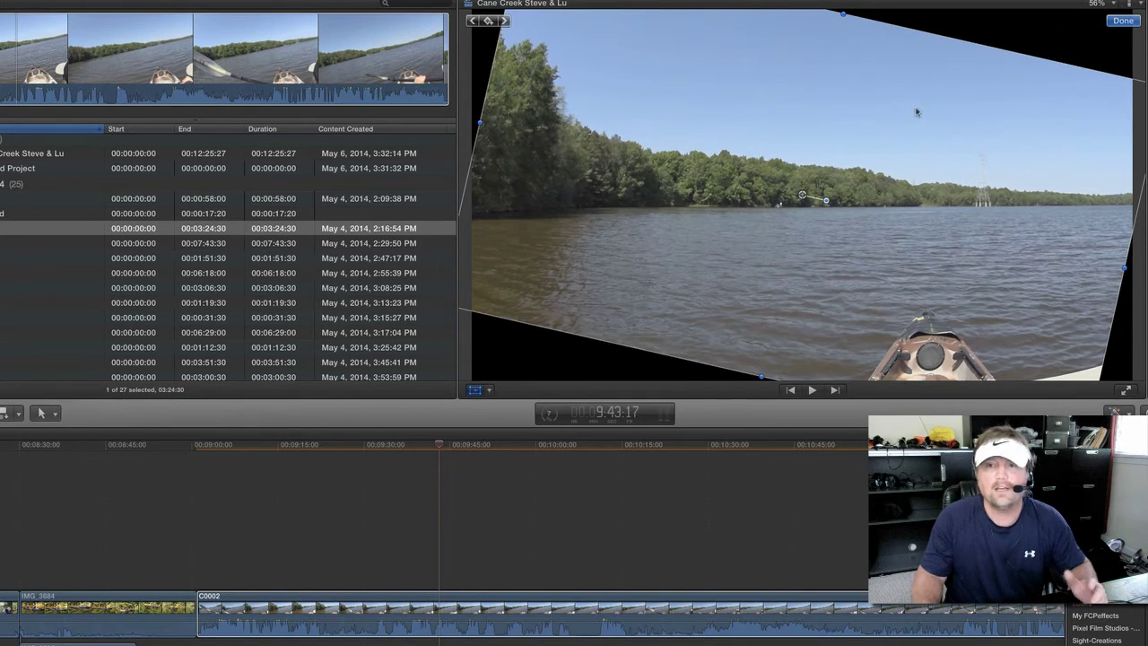
mouse_move(969, 59)
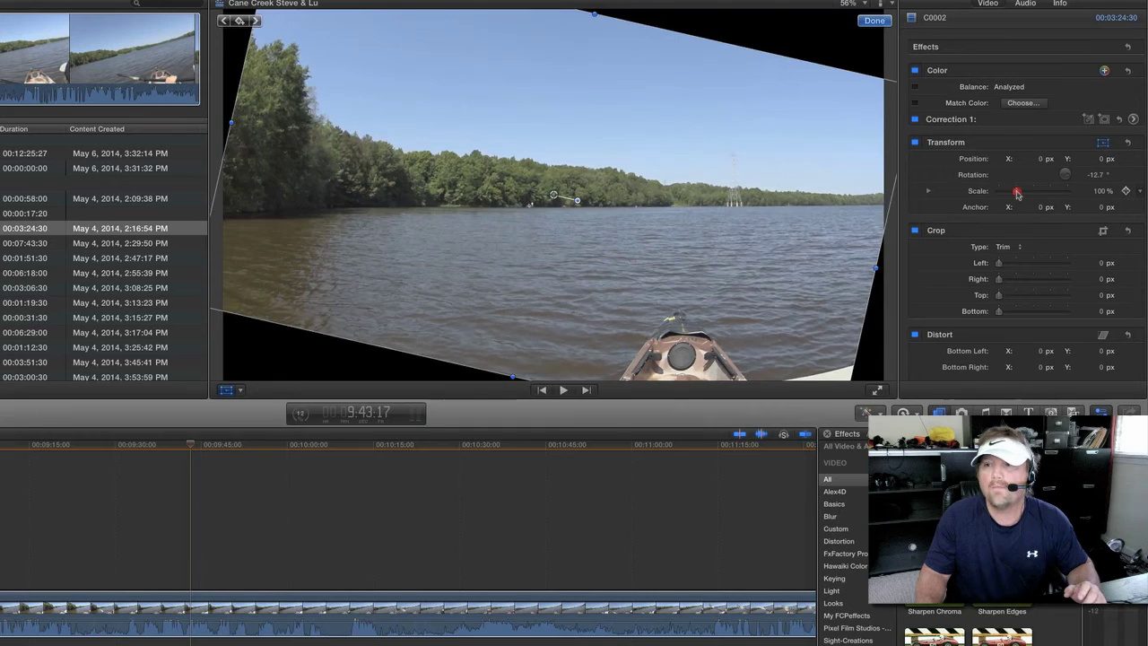
- Raise the Transform Scale to about 140% so the black corners leave the frame
left_click_drag(1017, 190, 1014, 191)
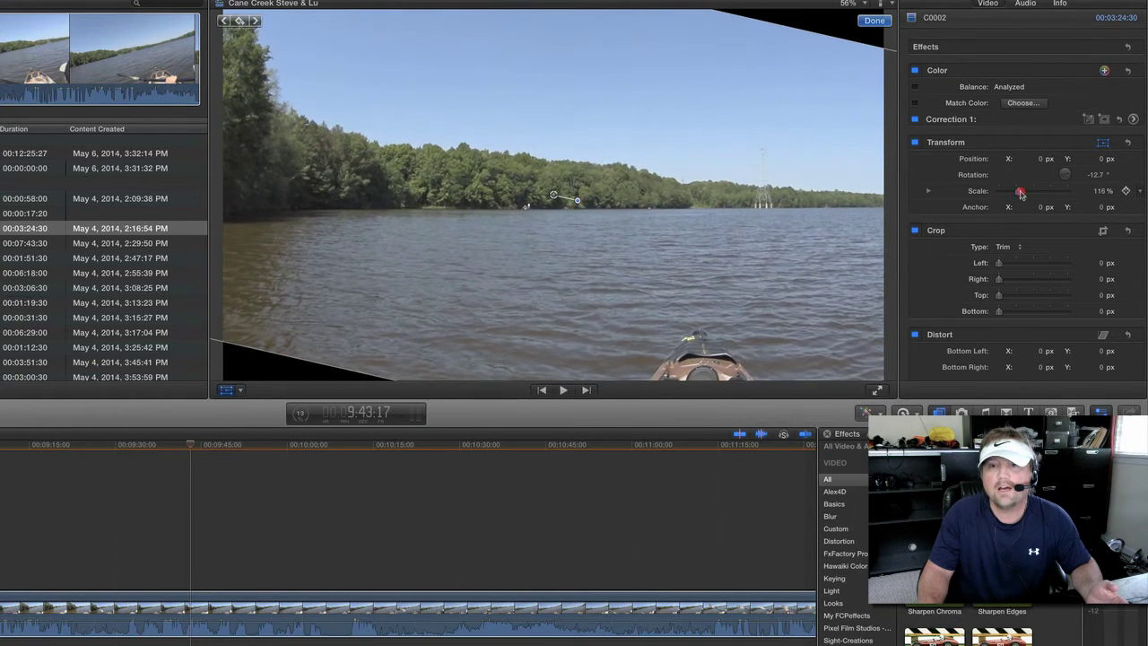
left_click_drag(1019, 190, 1025, 191)
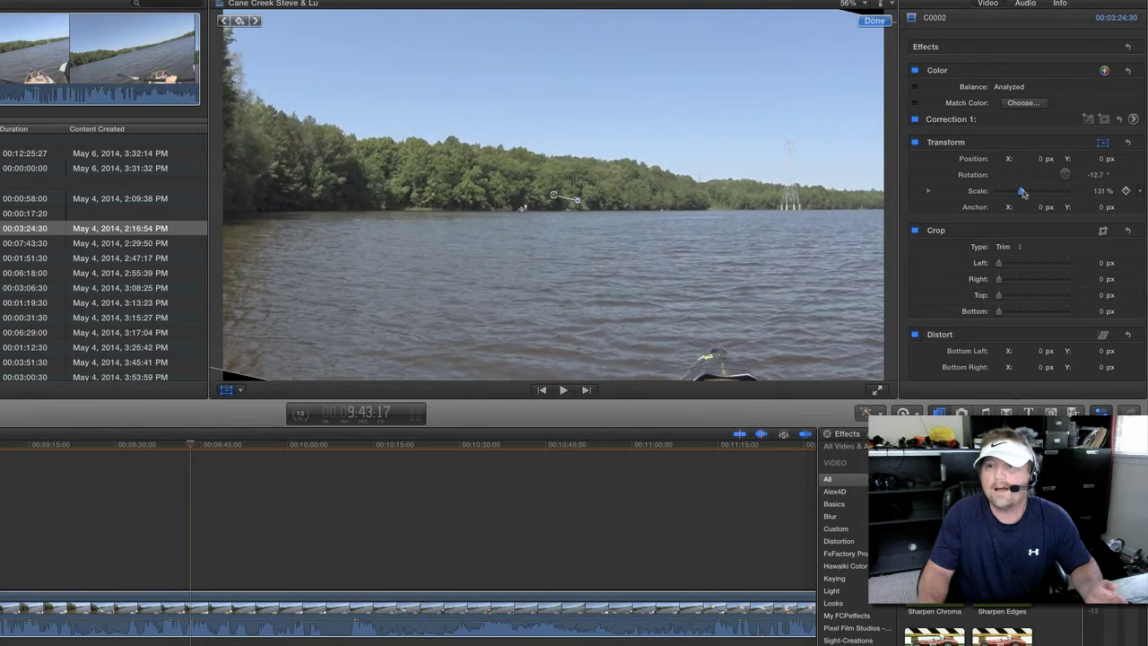
left_click_drag(1021, 191, 1026, 191)
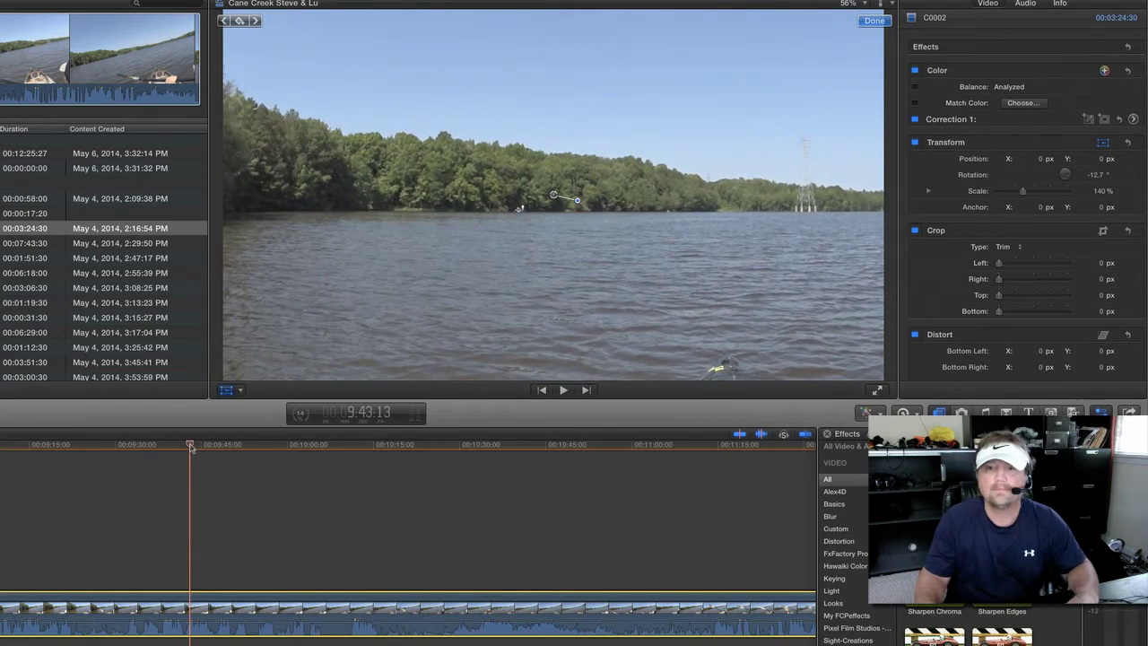
- Play back the corrected clip to confirm it stays level and fills the frame
left_click(563, 389)
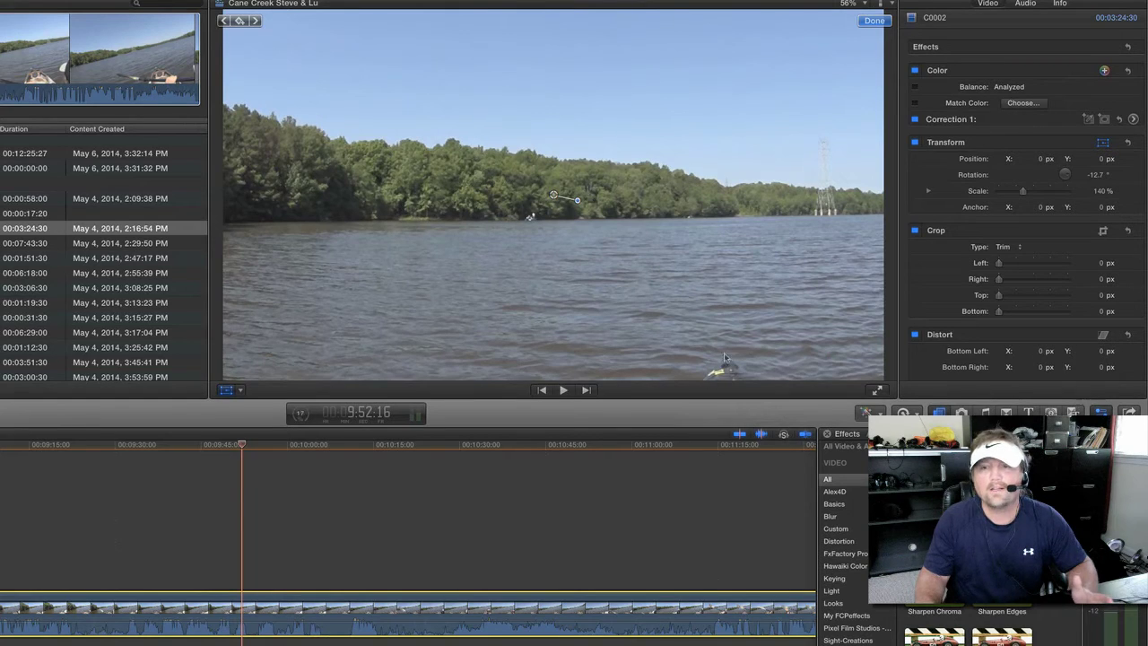
mouse_move(656, 229)
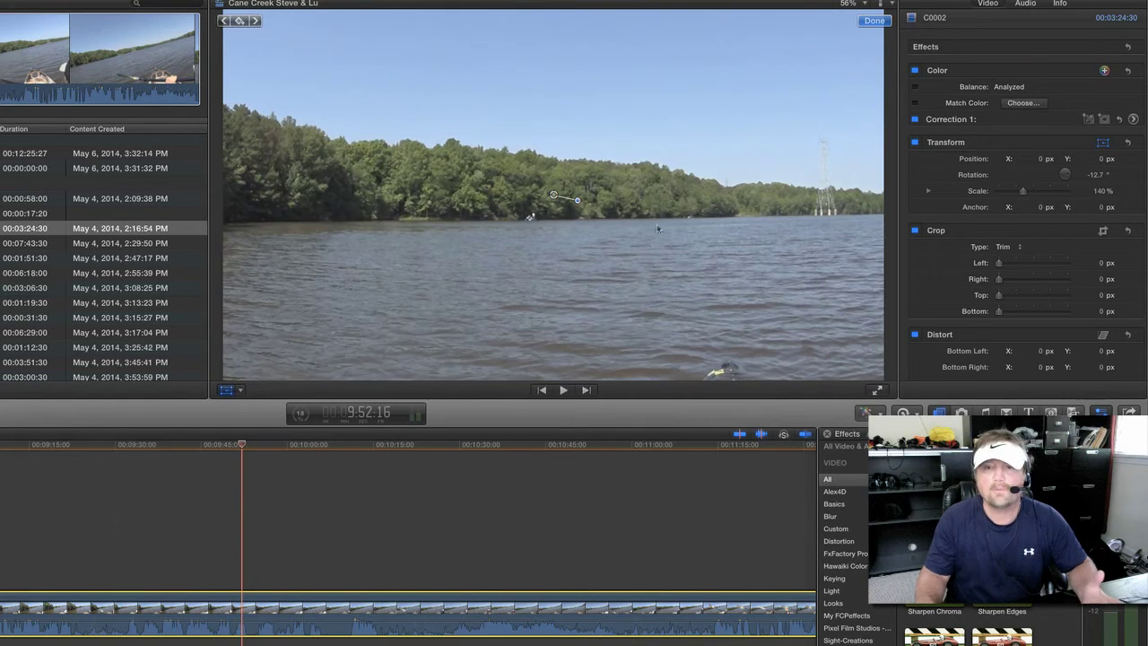
mouse_move(510, 423)
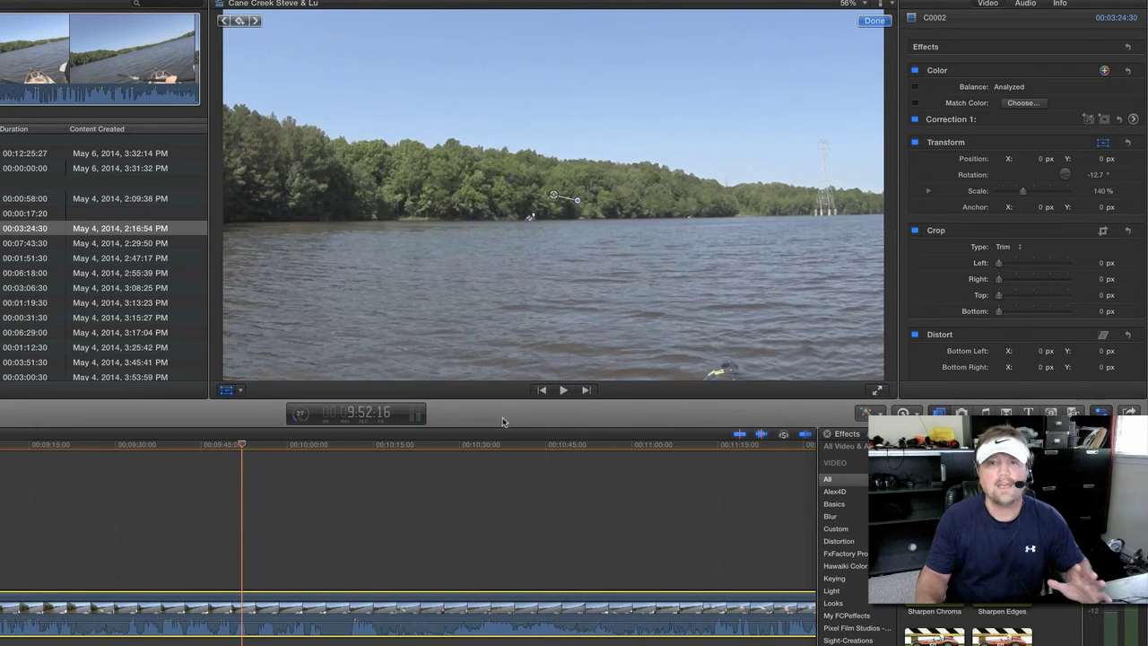
mouse_move(510, 422)
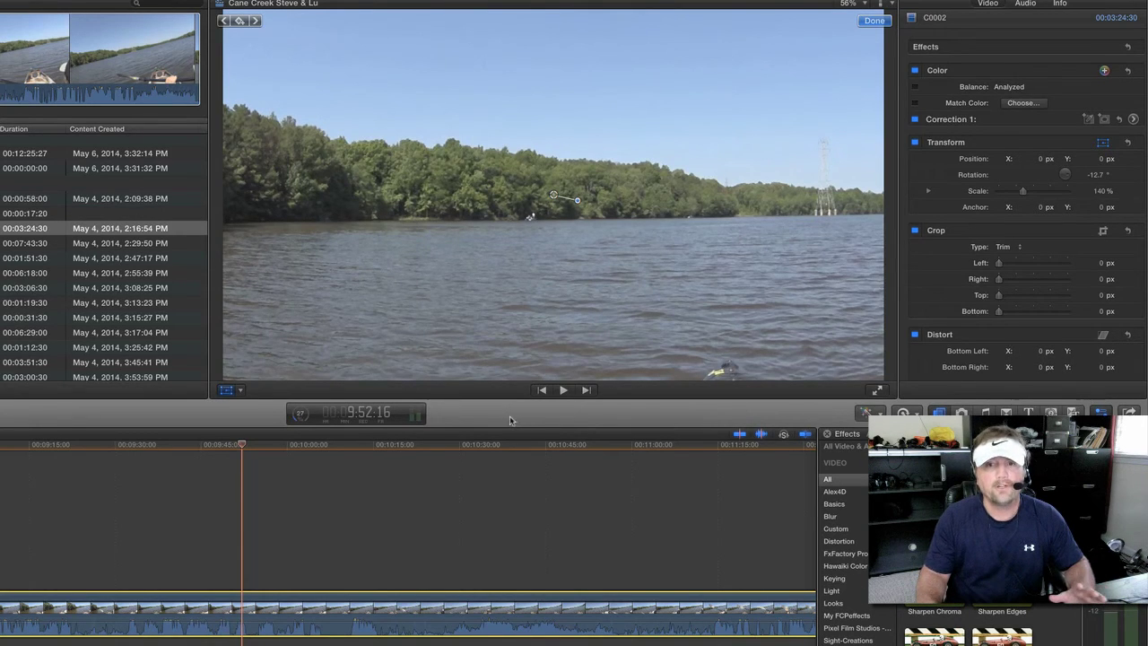